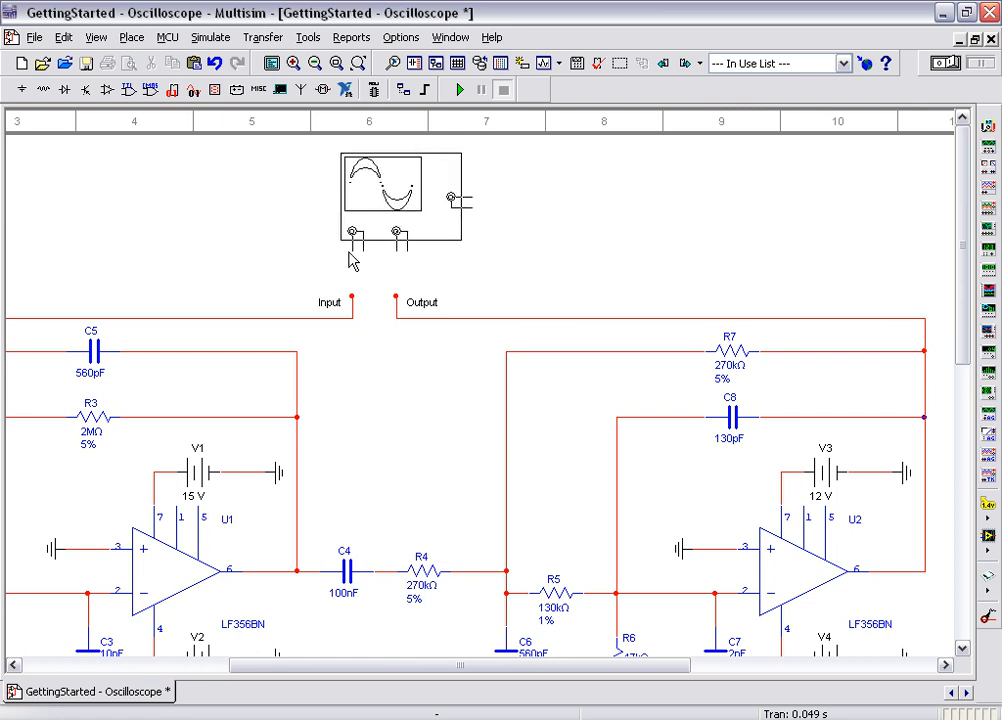
Place oscilloscope XSC1 on the schematic above the Input and Output wire ends
{"action": "left_click", "coordinate": [400, 195]}
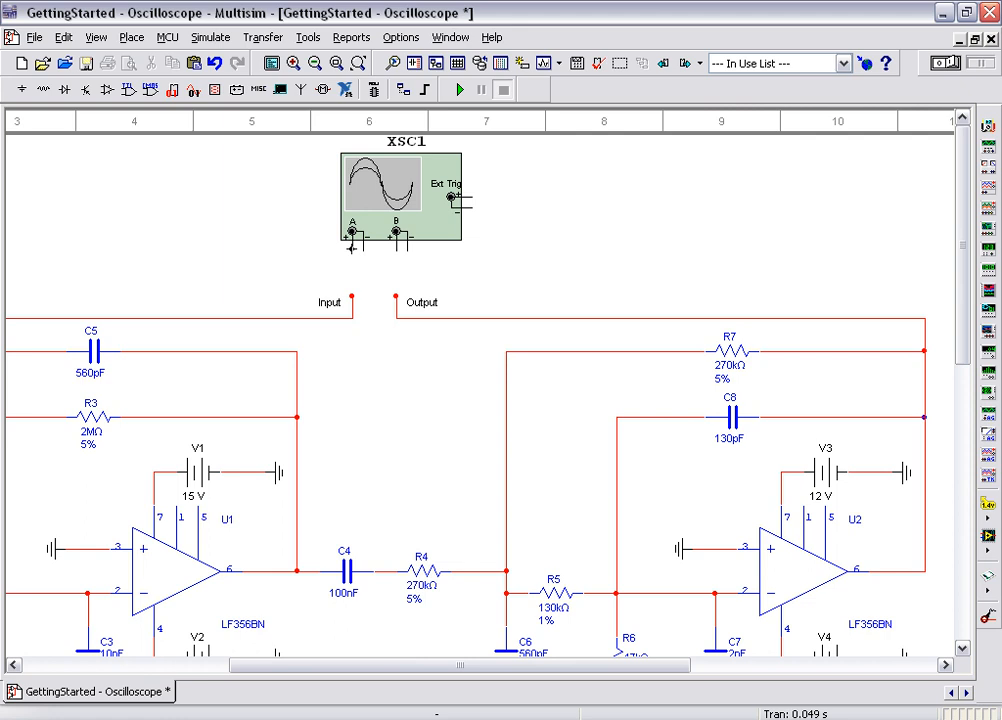
Wire XSC1 channel A to the Input net and channel B to the Output net
{"action": "left_click_drag", "start_coordinate": [351, 248], "coordinate": [351, 297]}
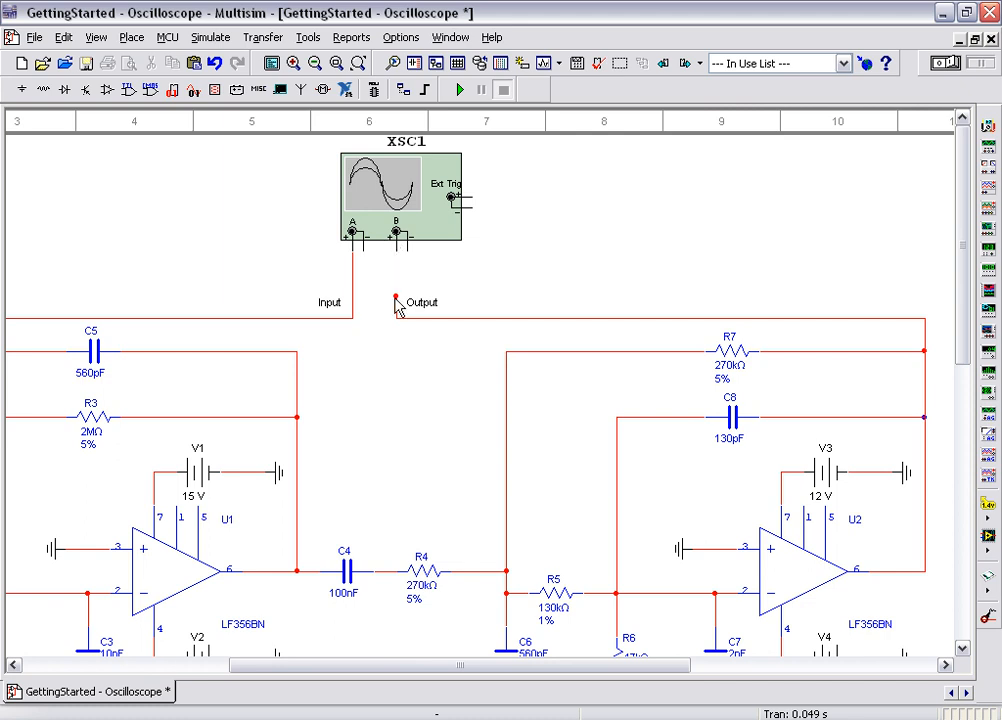
{"action": "left_click_drag", "start_coordinate": [395, 300], "coordinate": [395, 237]}
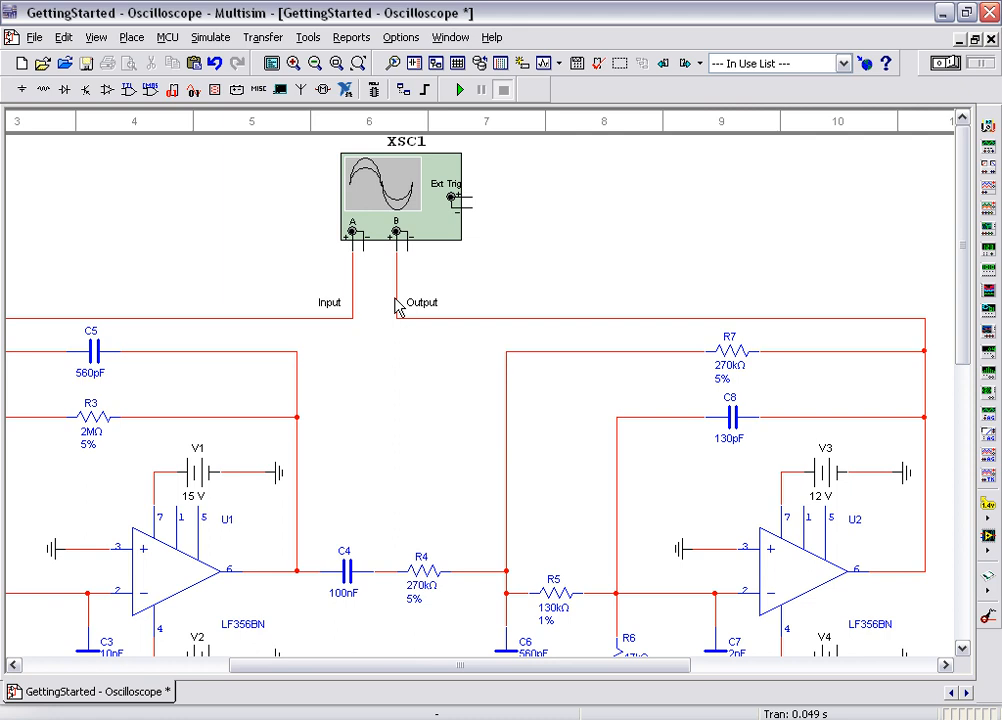
{"action": "mouse_move", "coordinate": [400, 215]}
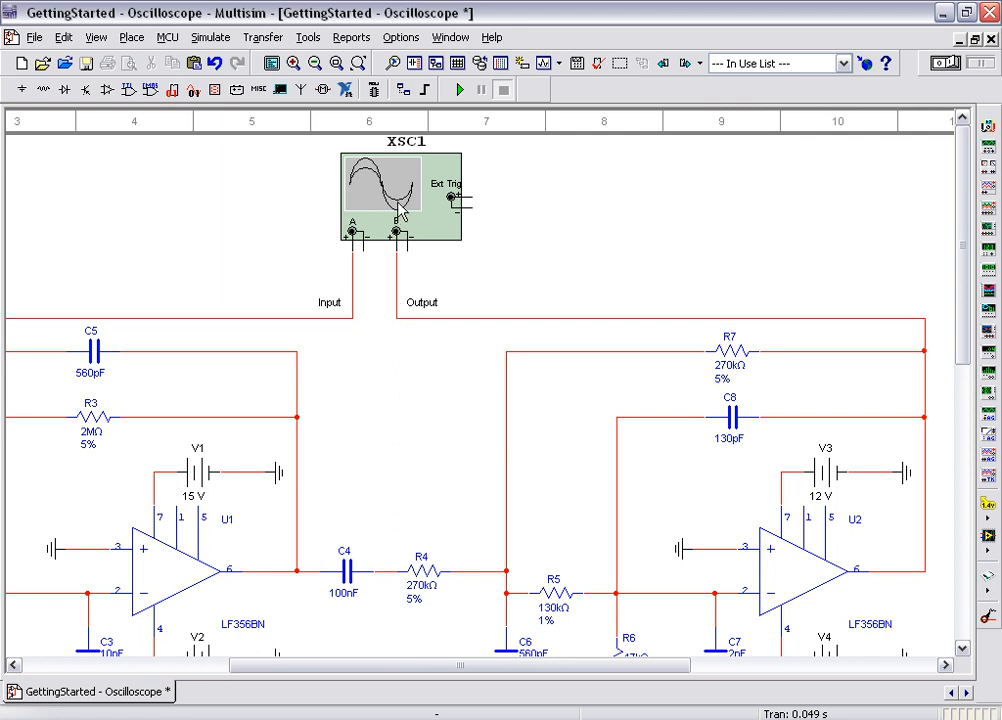
Run the simulation with XSC1's panel showing traces, reversing the display to a white background
{"action": "double_click", "coordinate": [398, 190]}
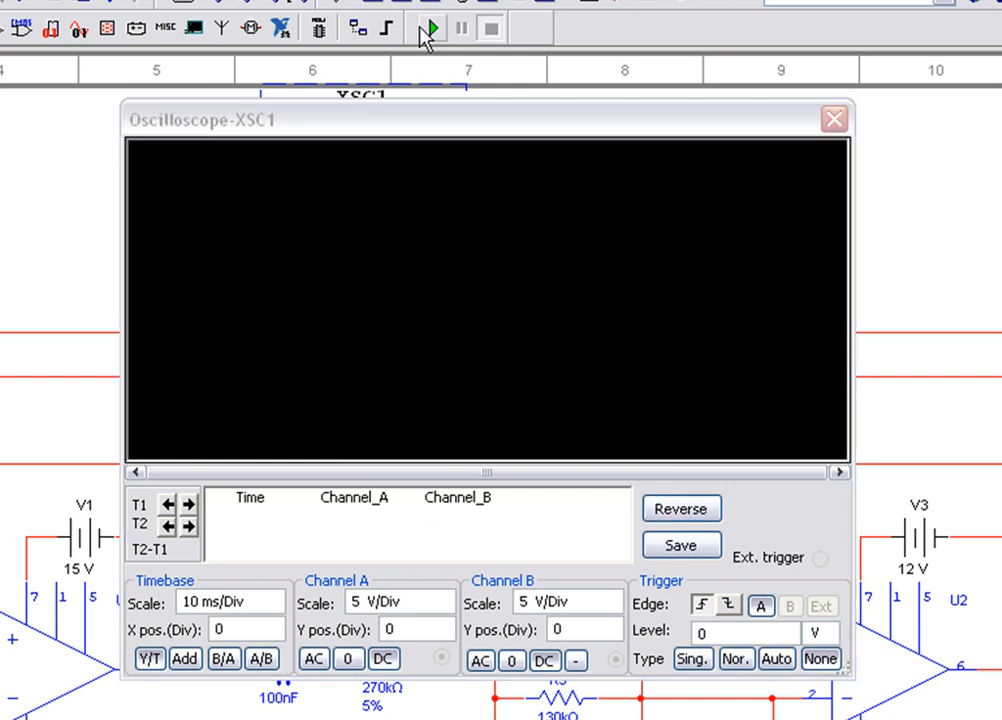
{"action": "left_click", "coordinate": [429, 27]}
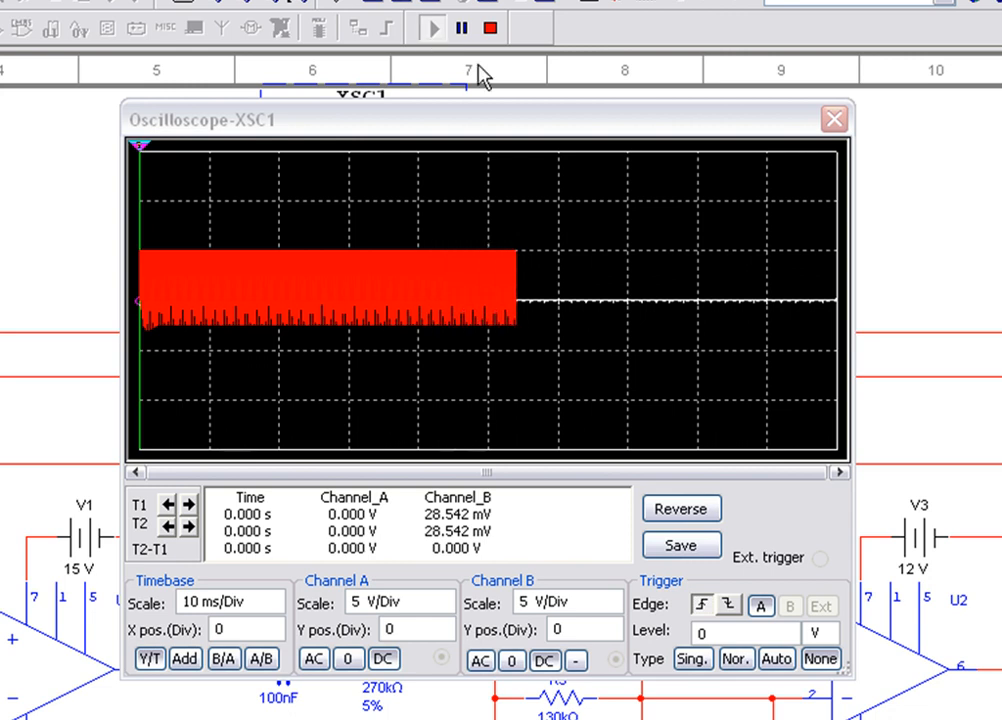
{"action": "left_click", "coordinate": [681, 509]}
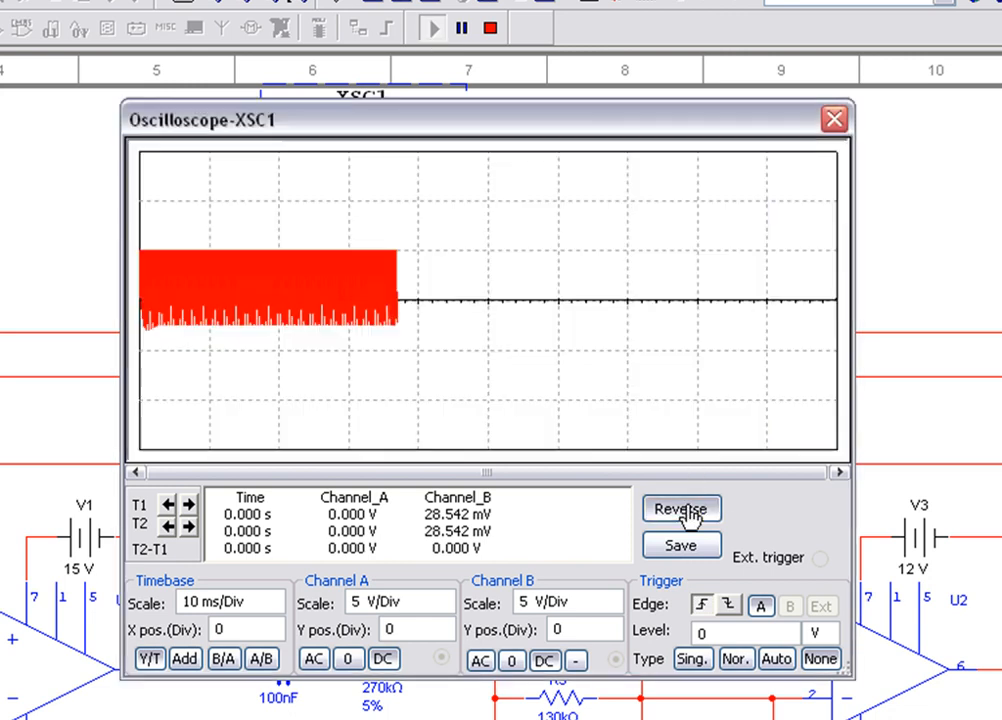
{"action": "left_click", "coordinate": [681, 509]}
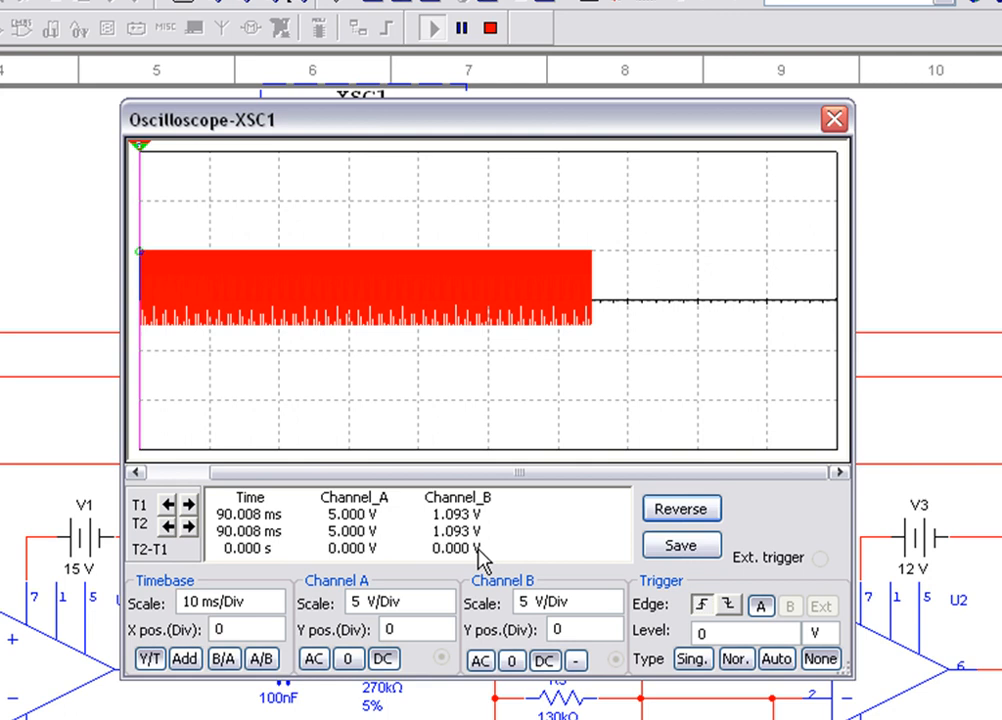
Reduce XSC1's timebase to 2 ms/Div to show individual cycles, then stop the simulation
{"action": "left_click", "coordinate": [275, 600]}
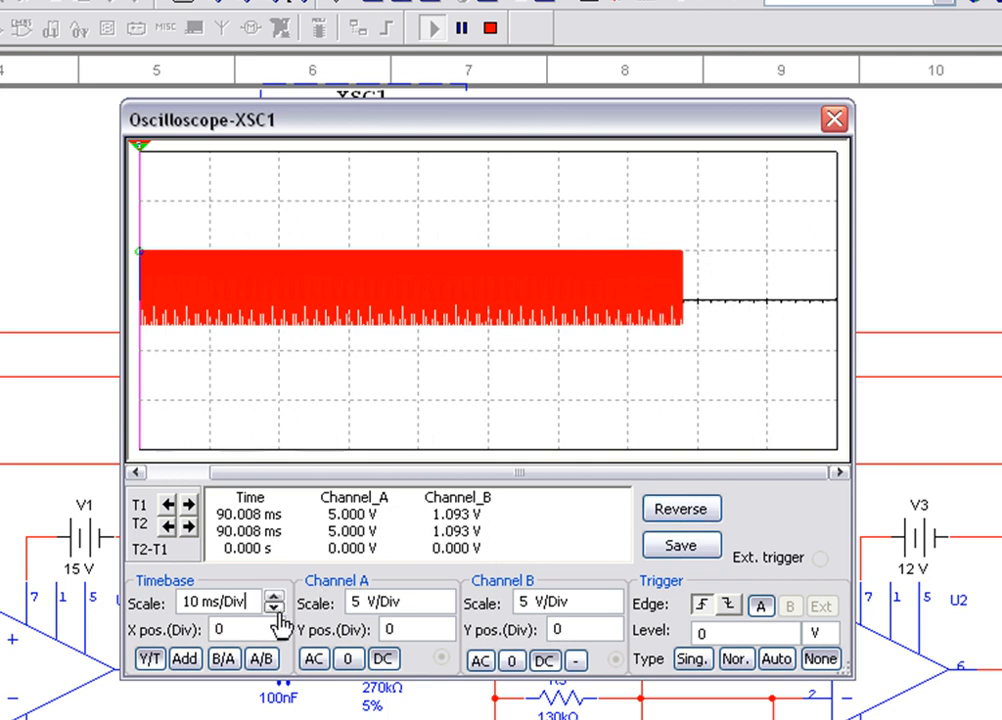
{"action": "left_click", "coordinate": [275, 602]}
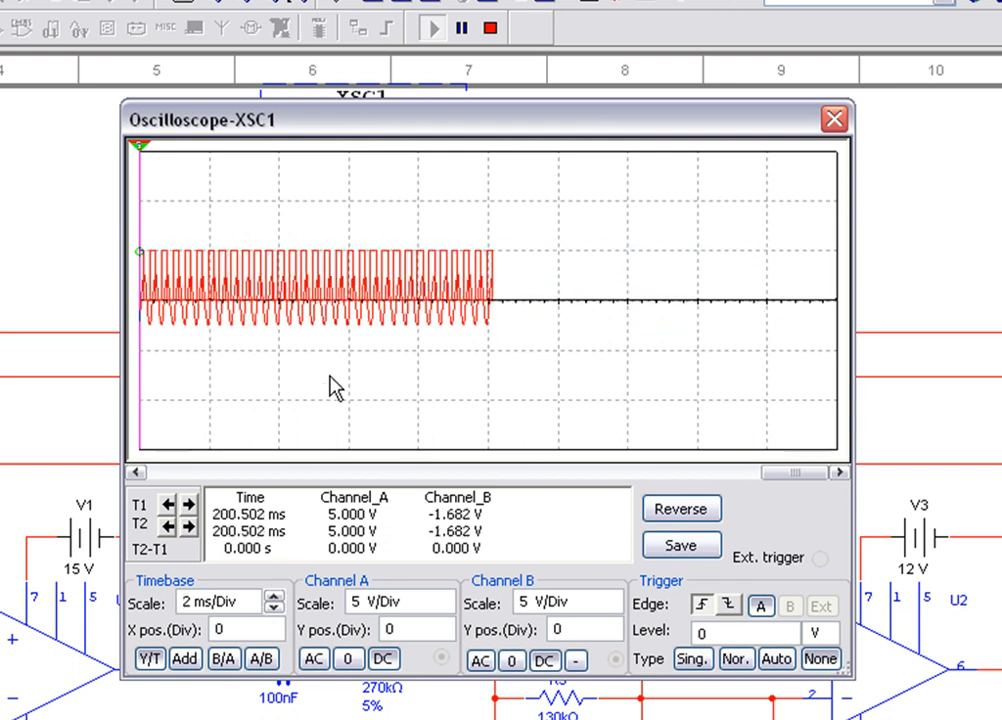
{"action": "left_click", "coordinate": [489, 27]}
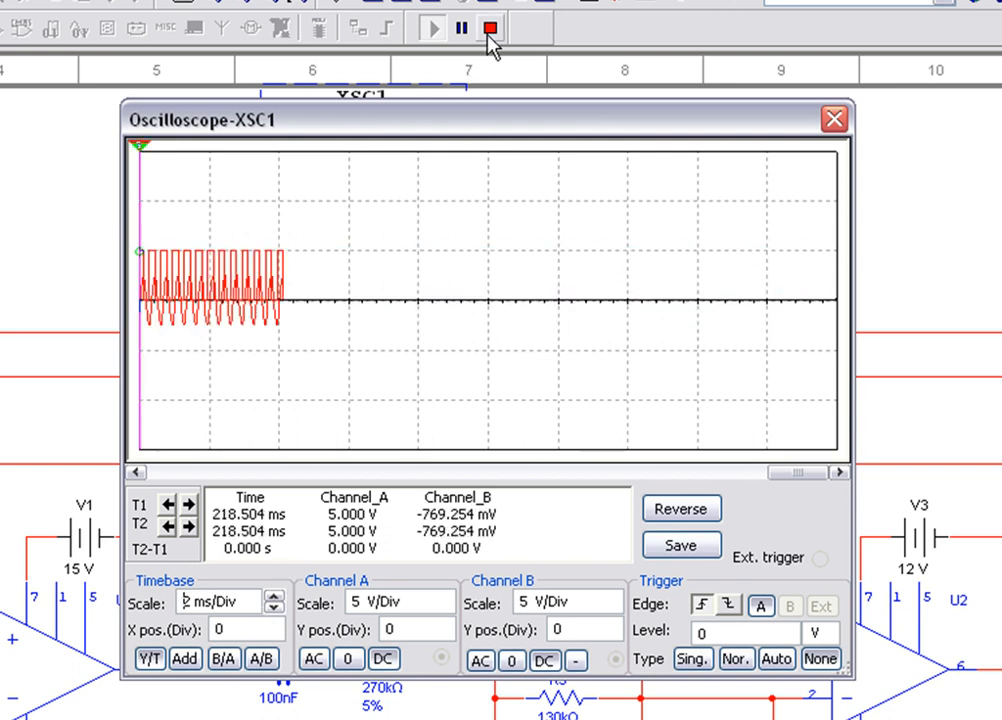
{"action": "left_click", "coordinate": [491, 28]}
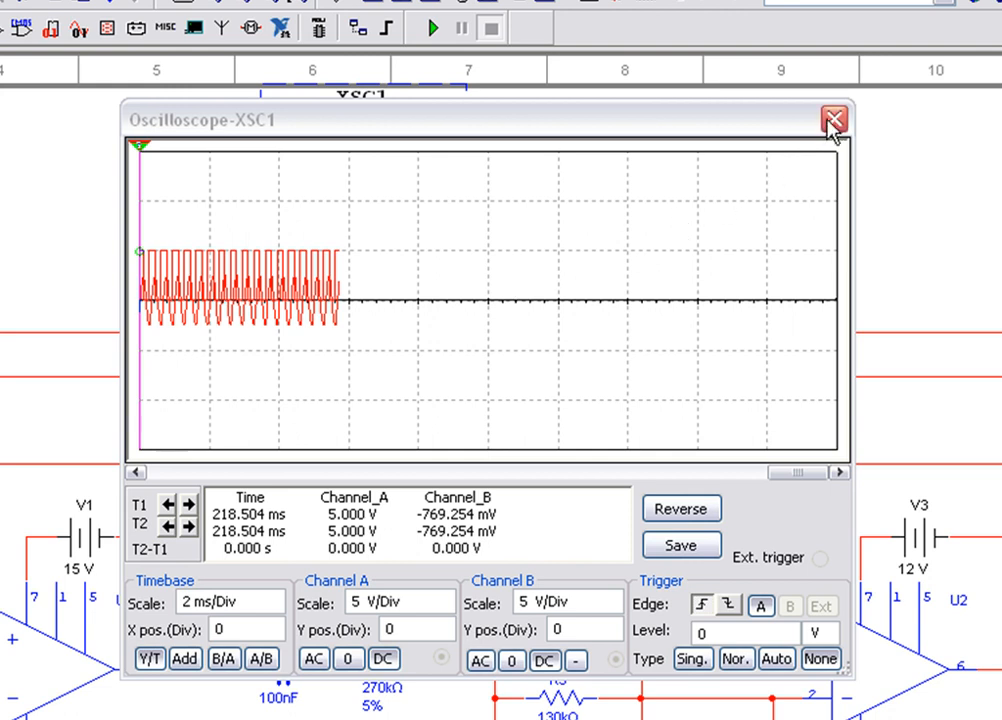
Close XSC1's panel and recolour the Output wire segment blue via Color Segment
{"action": "left_click", "coordinate": [832, 119]}
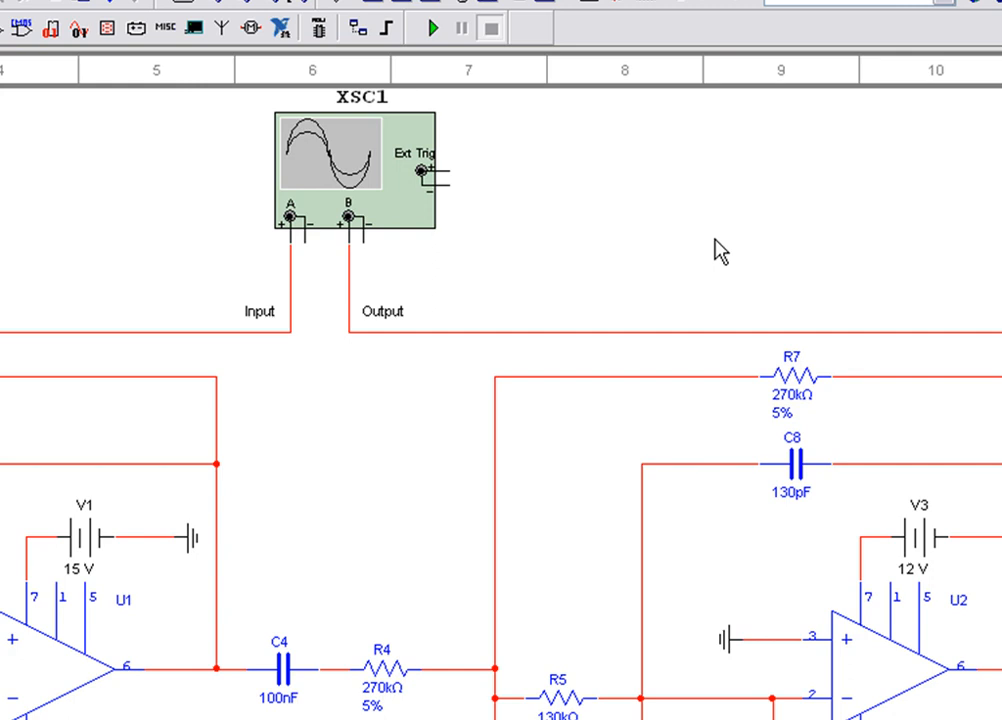
{"action": "right_click", "coordinate": [348, 331]}
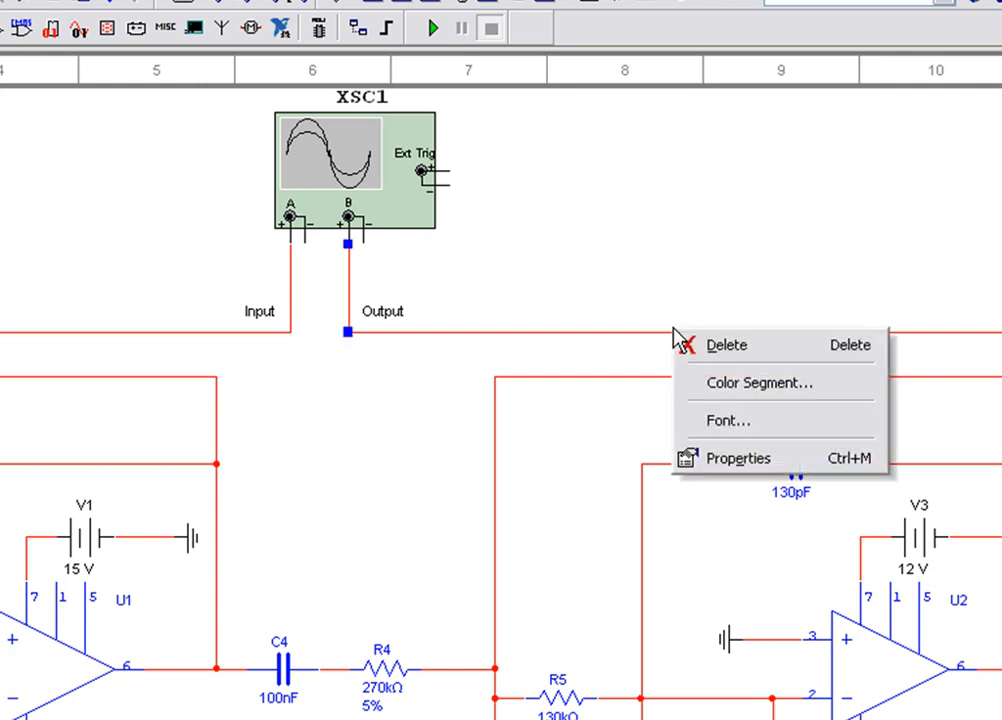
{"action": "mouse_move", "coordinate": [702, 383]}
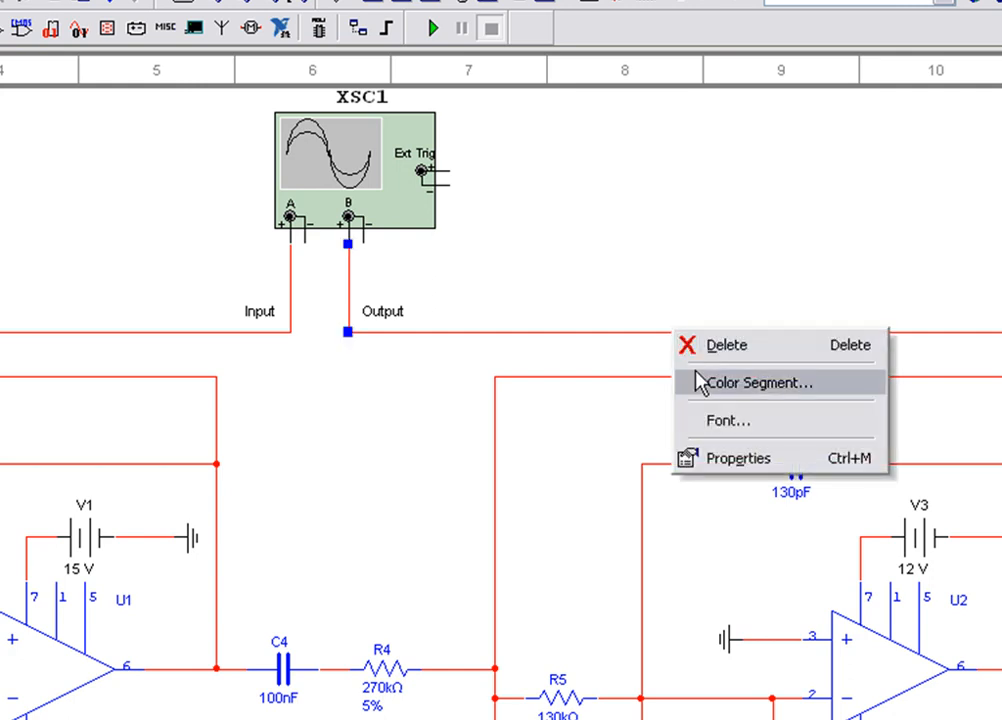
{"action": "left_click", "coordinate": [767, 382]}
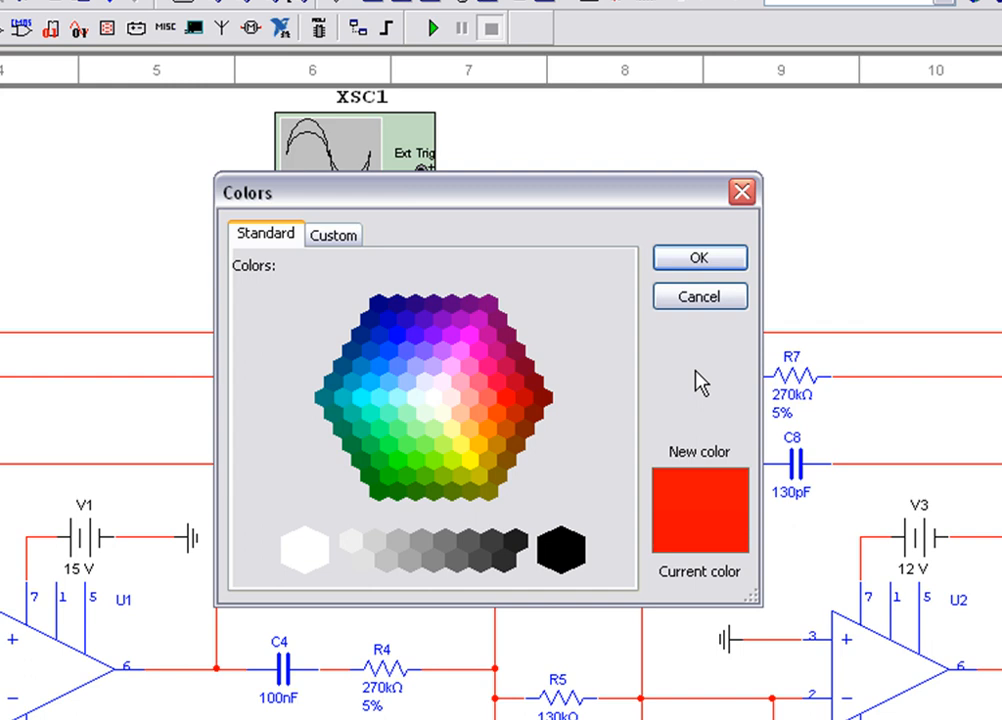
{"action": "left_click", "coordinate": [397, 332]}
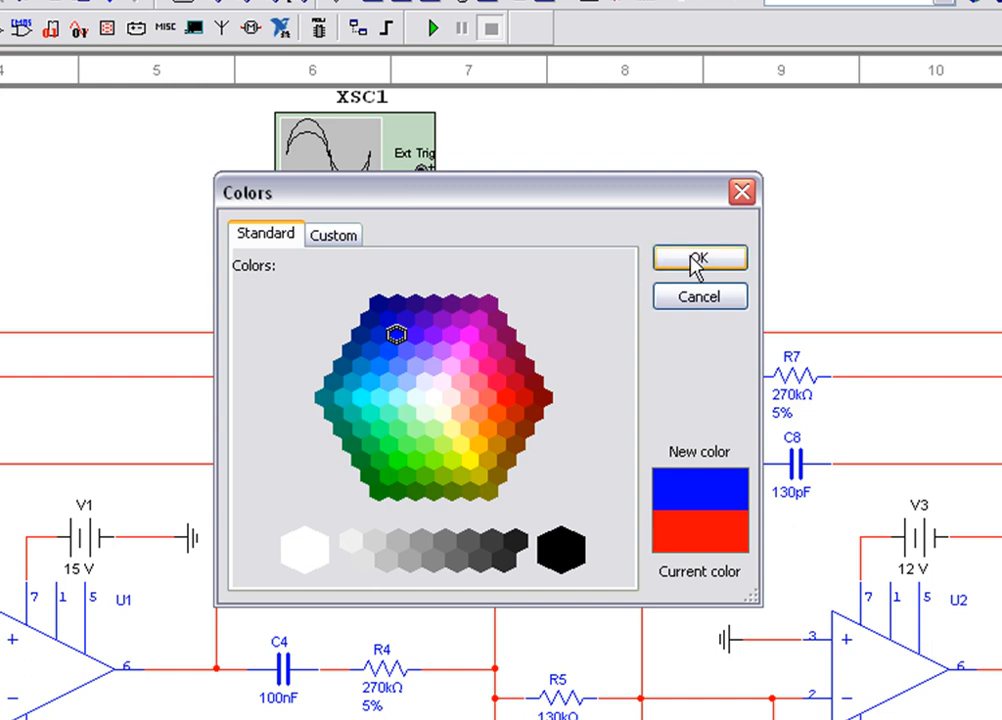
{"action": "left_click", "coordinate": [699, 258]}
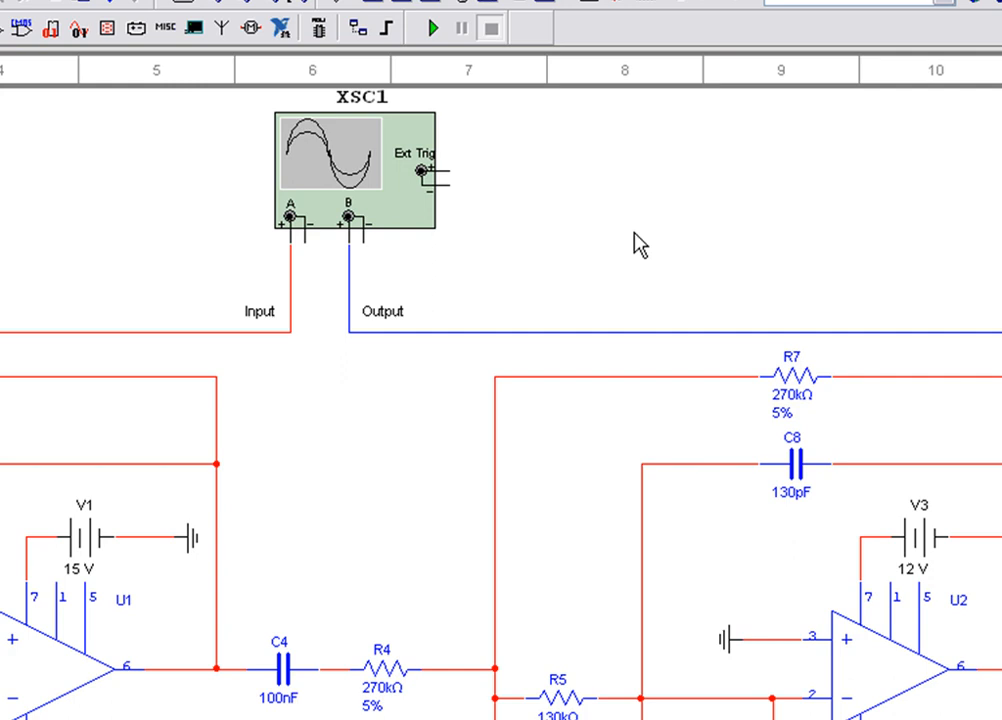
{"action": "mouse_move", "coordinate": [405, 210]}
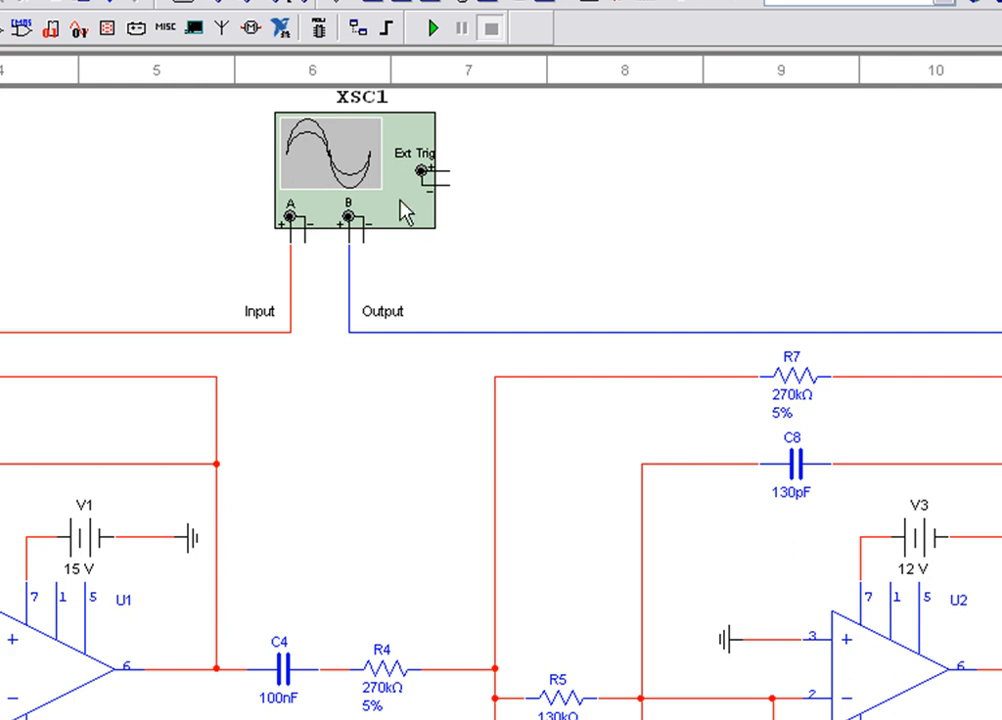
Rerun the simulation with XSC1 reopened, showing the red input and blue output traces
{"action": "double_click", "coordinate": [347, 170]}
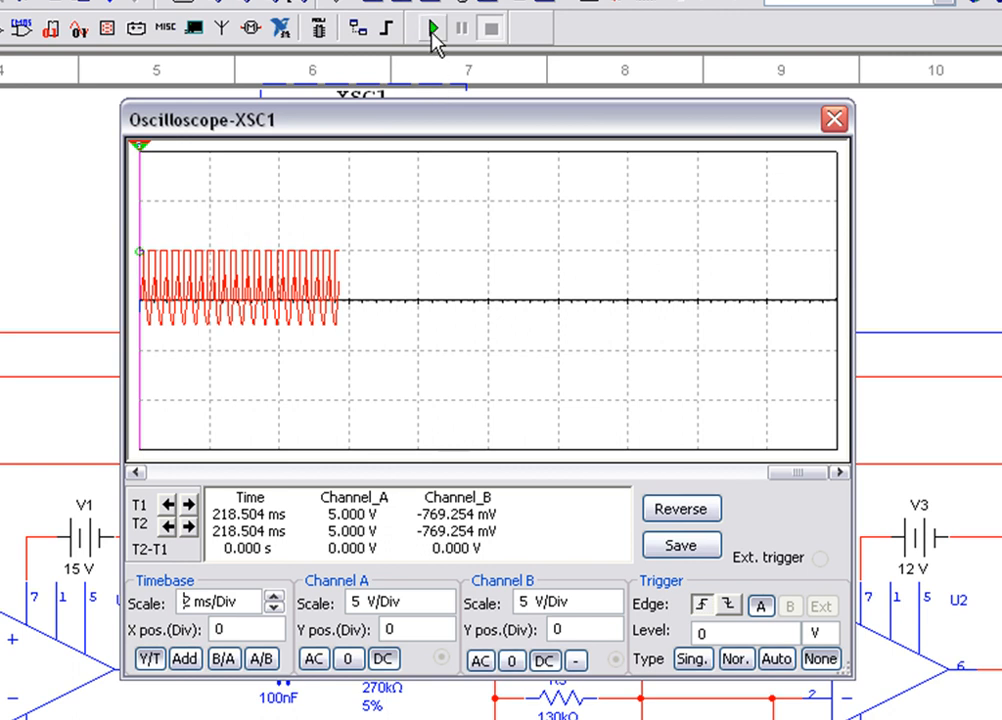
{"action": "left_click", "coordinate": [433, 27]}
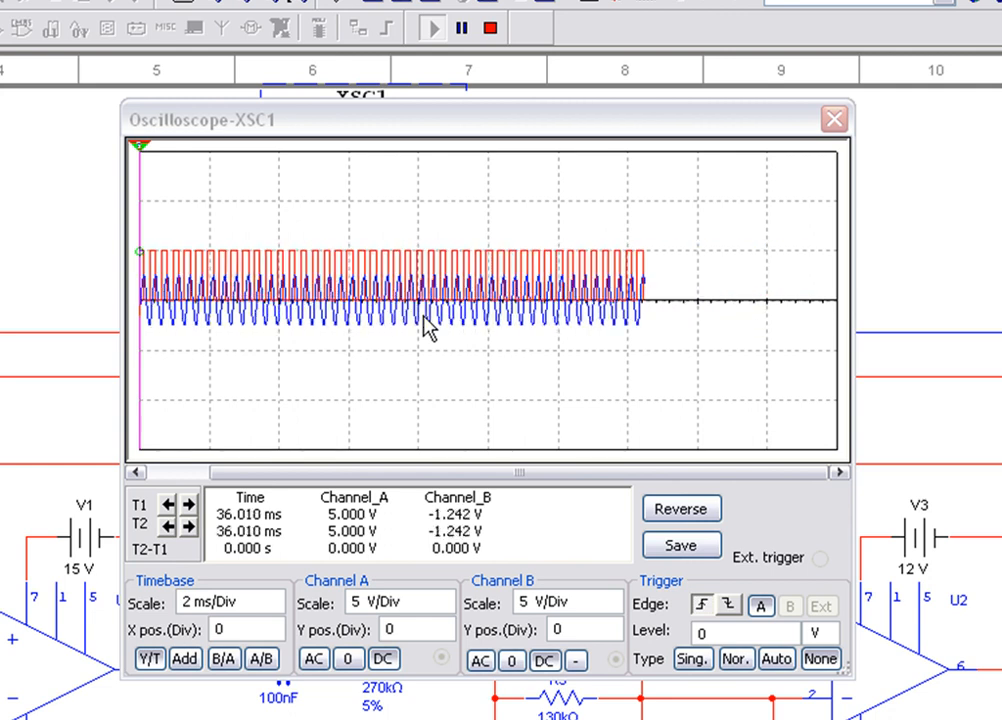
{"action": "left_click", "coordinate": [491, 27]}
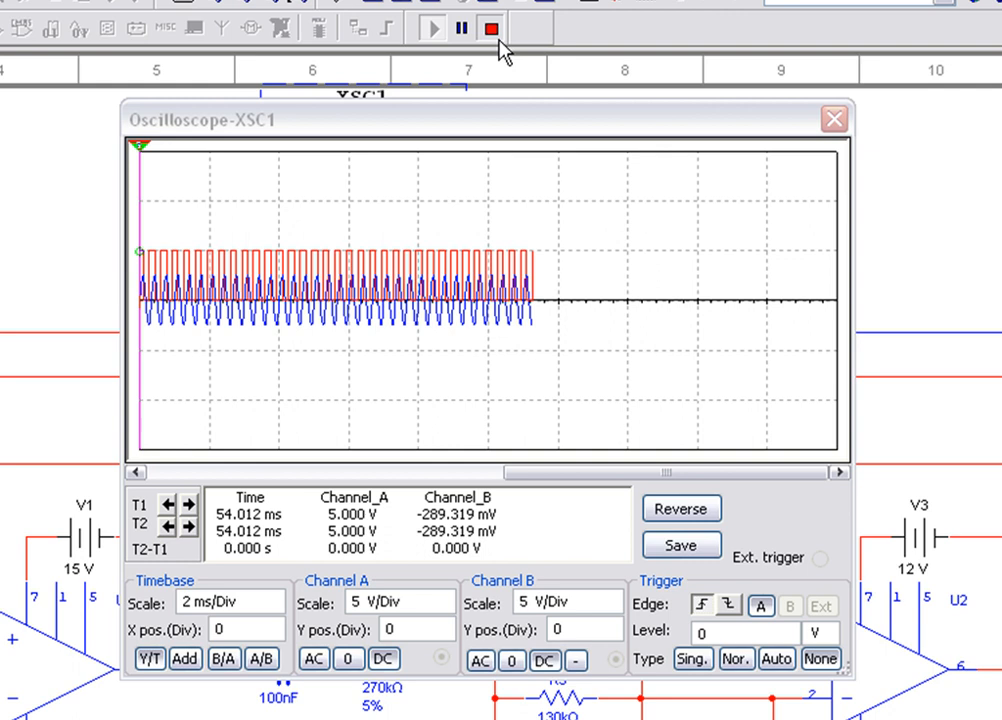